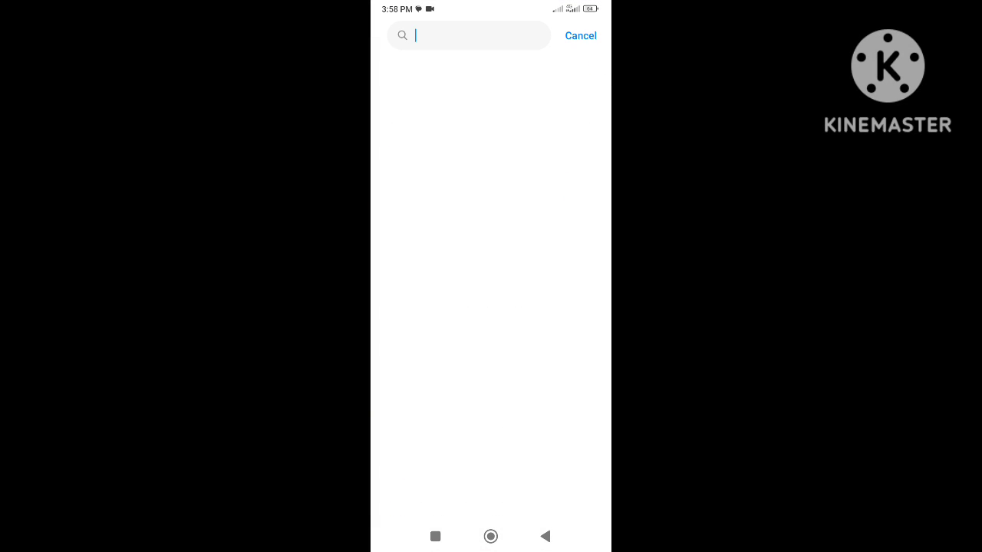
Step: Search the home screen for 'dual app', then return to the launcher home screen
type("dual app")
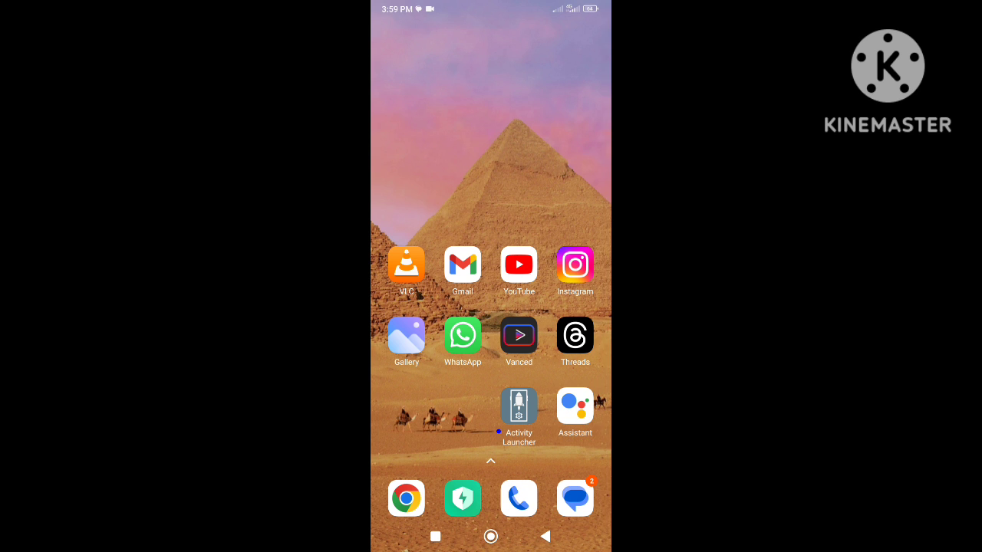
Step: Look up 'activity launcher' in Google Play and open Activity Launcher's installed-apps list
scroll("left", 3)
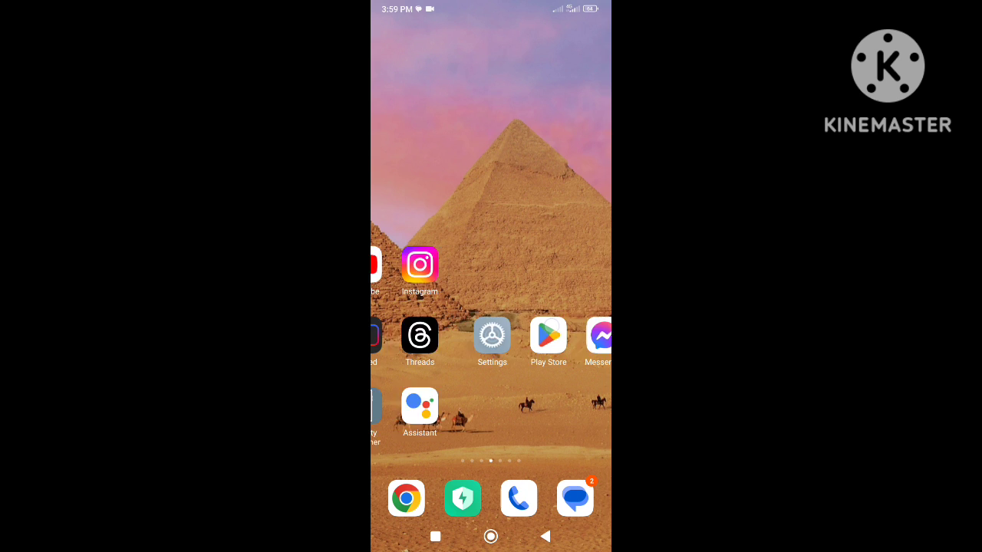
left_click(547, 334)
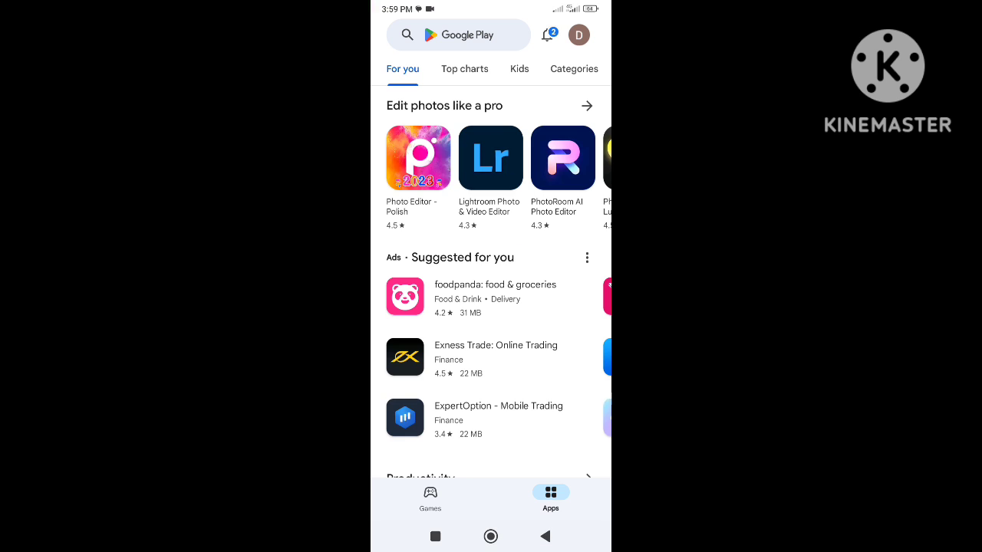
left_click(472, 36)
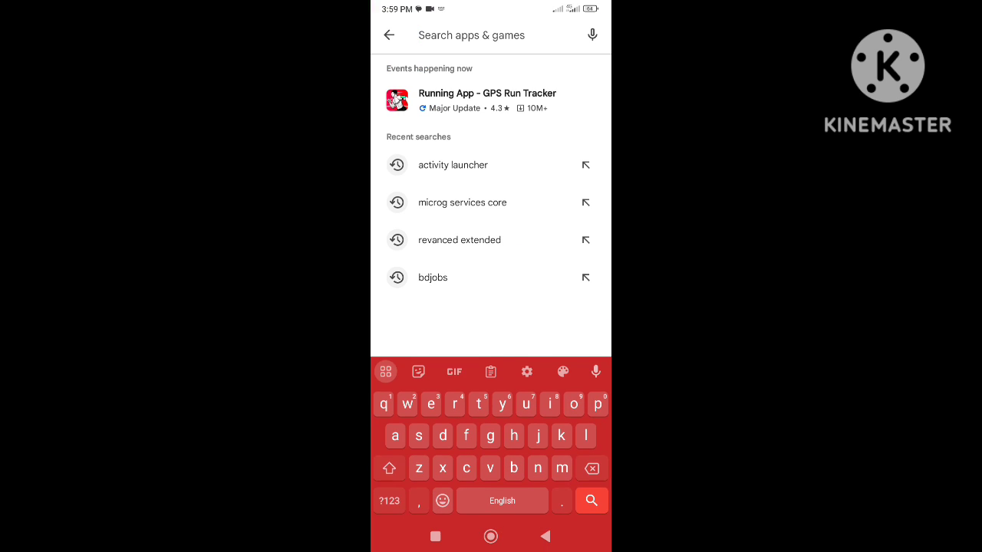
left_click(451, 166)
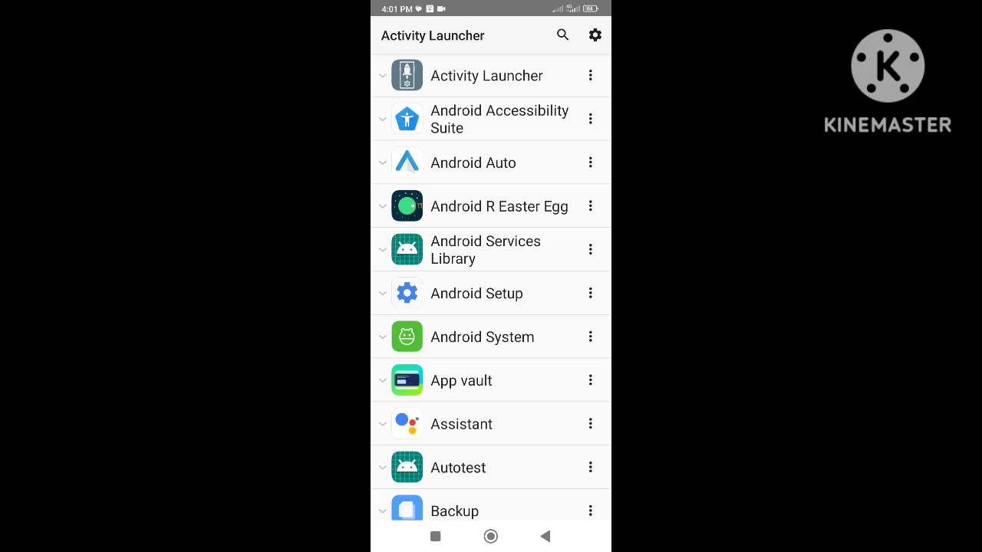
Step: Search Activity Launcher for 'dual' and launch the Dual apps activity under Security Core Component
scroll("down", 3)
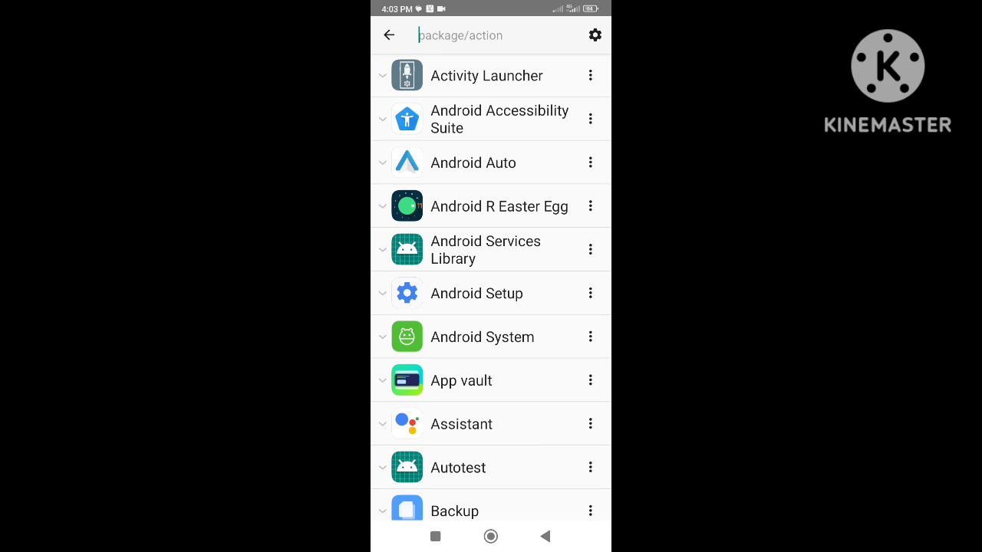
type("dual apps")
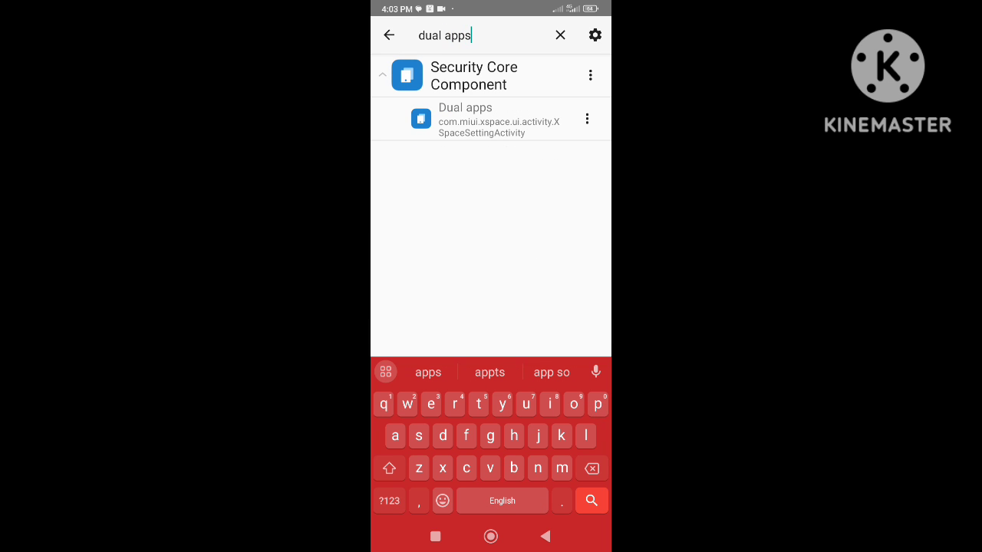
left_click(476, 119)
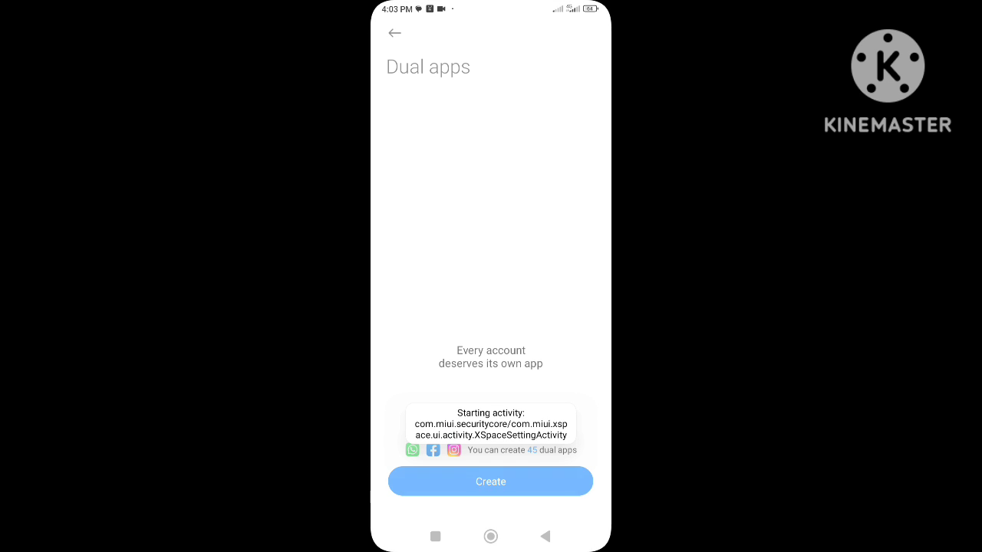
Step: Create a dual copy of Word, turning on dual Google services when prompted
left_click(490, 481)
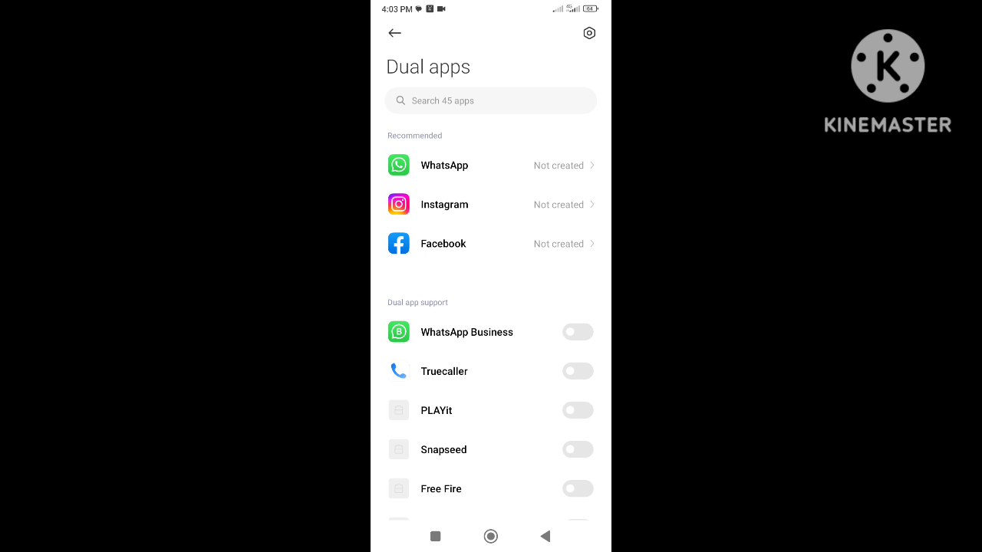
scroll("down", 3)
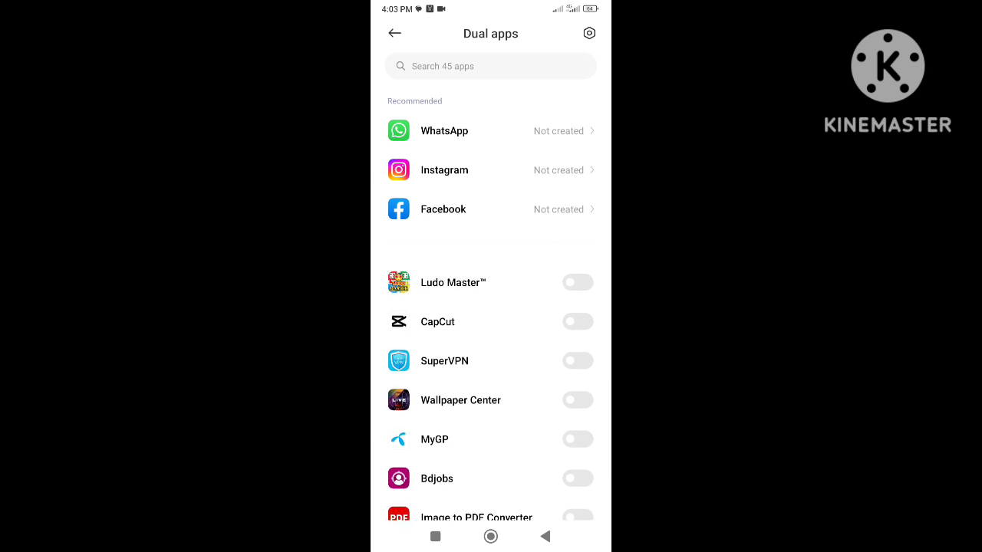
scroll("down", 3)
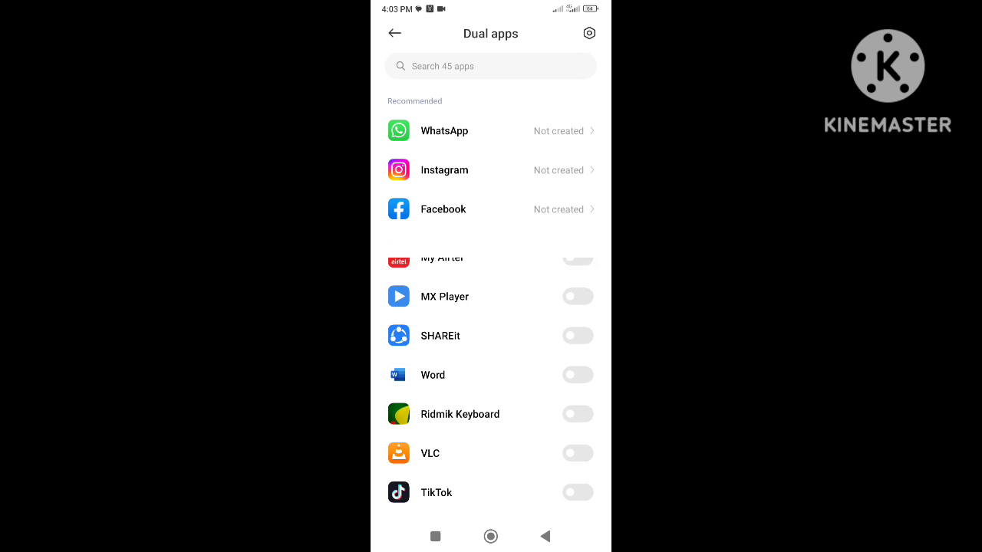
scroll("down", 3)
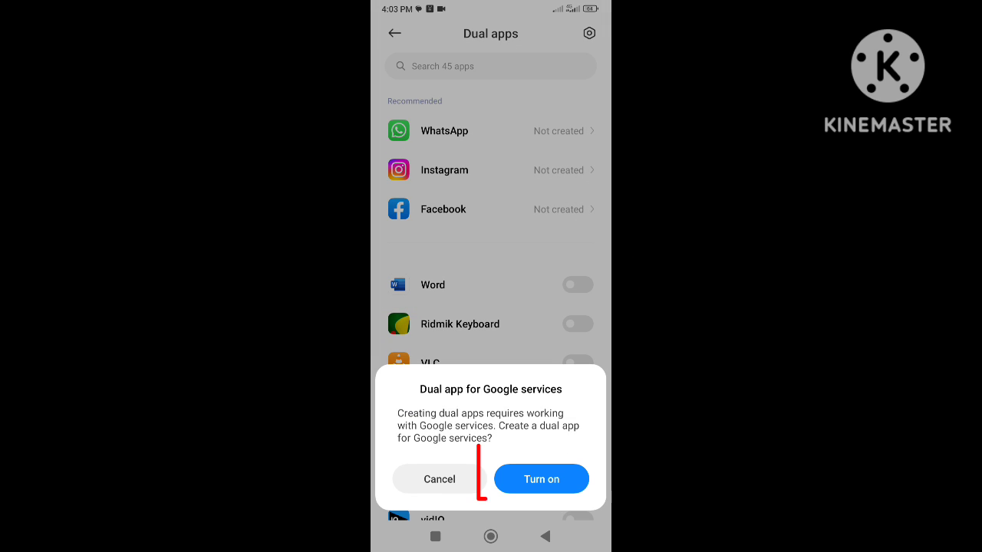
left_click(540, 478)
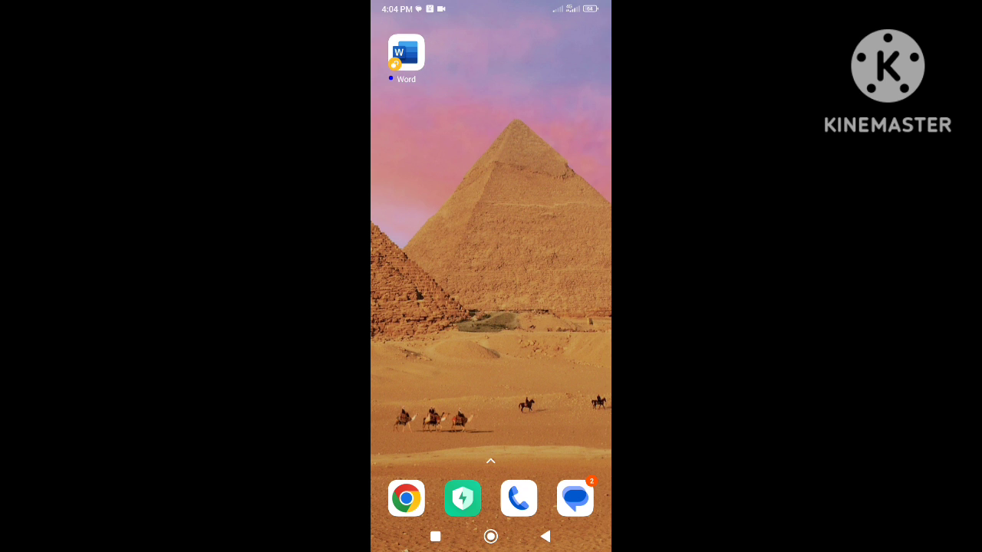
Step: Switch back to Activity Launcher and relaunch Dual apps from the search results
scroll("left", 3)
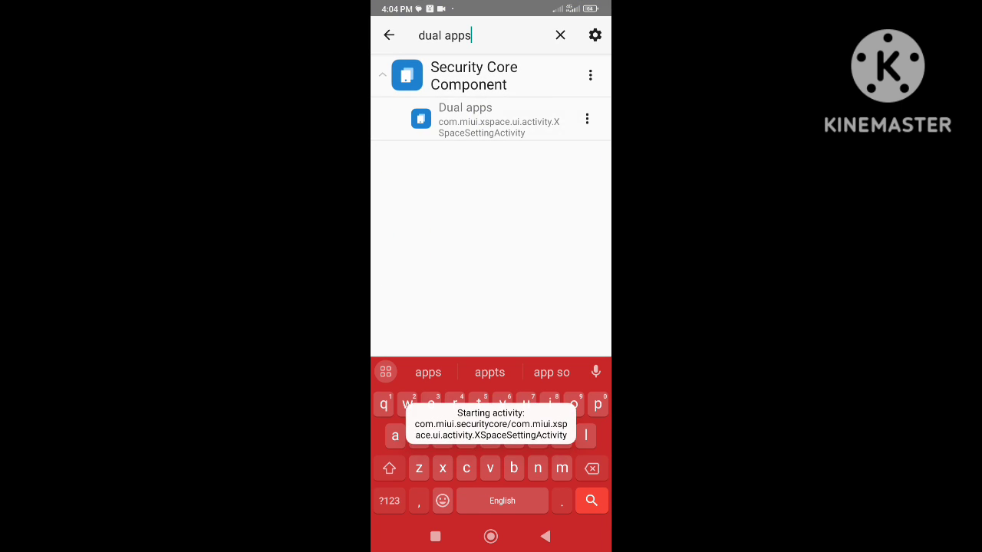
Step: Review the dual apps list via Create, then go home to see the two Word icons
left_click(466, 120)
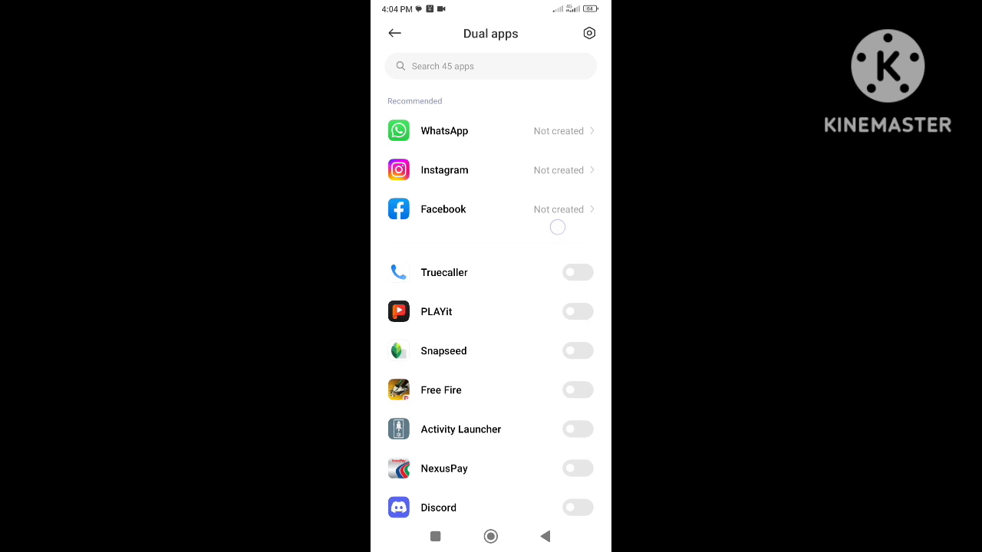
scroll("down", 3)
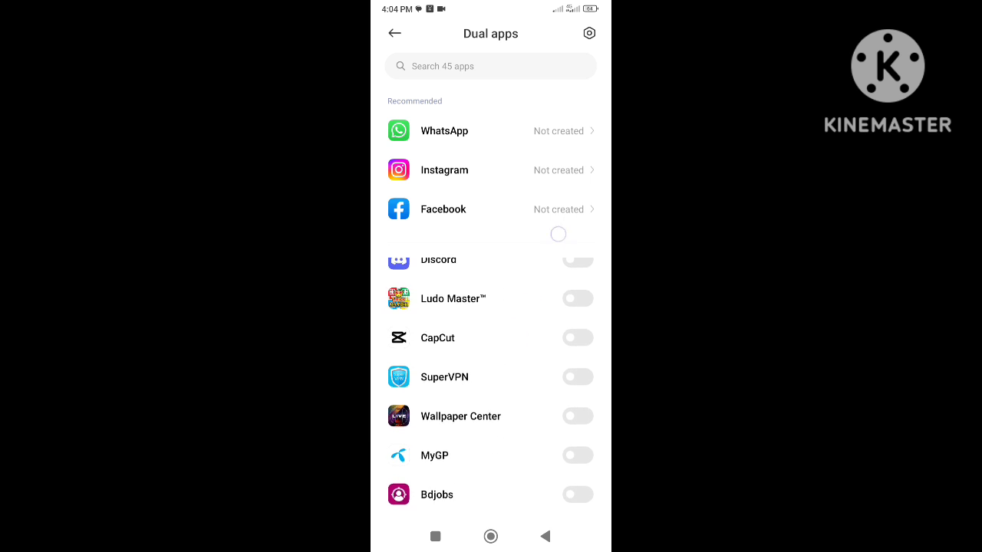
left_click(577, 338)
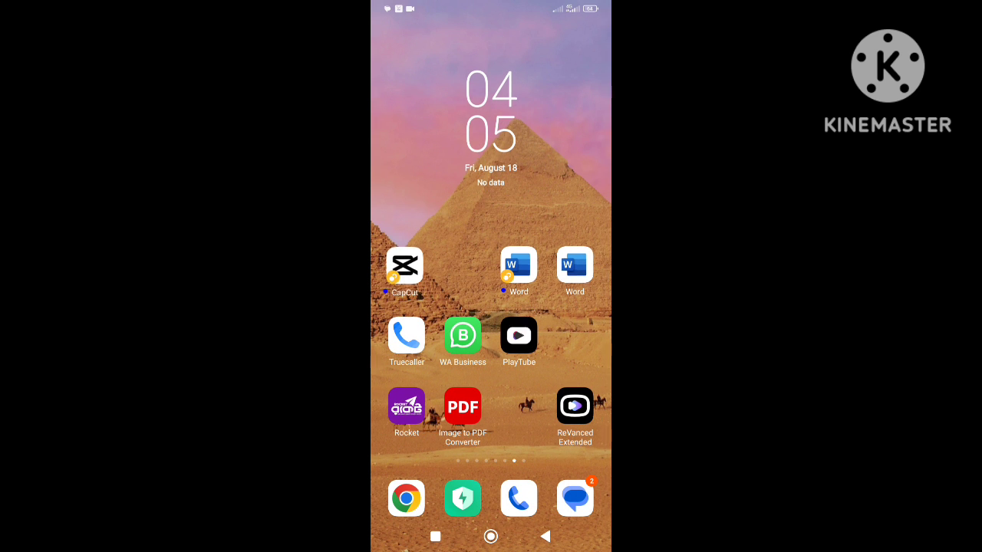
scroll("left", 3)
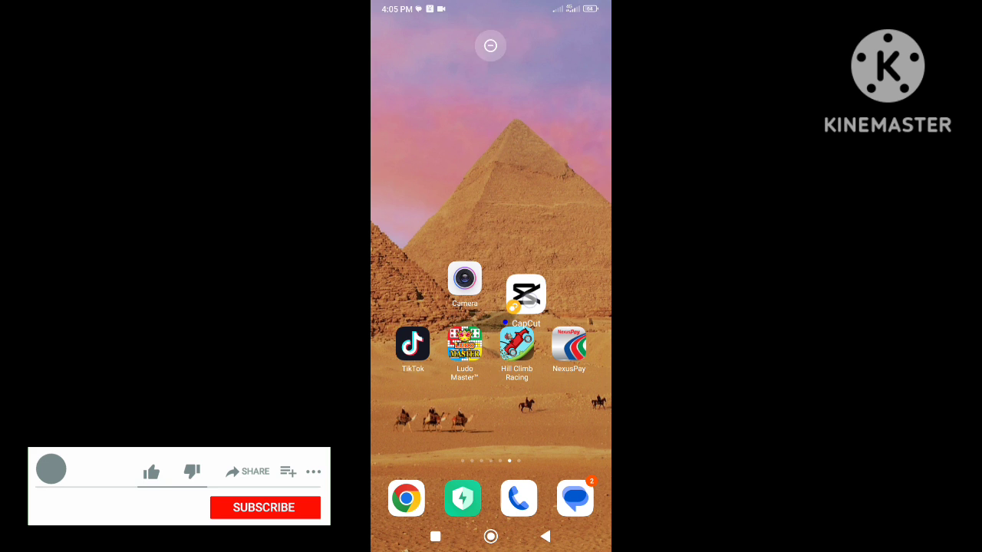